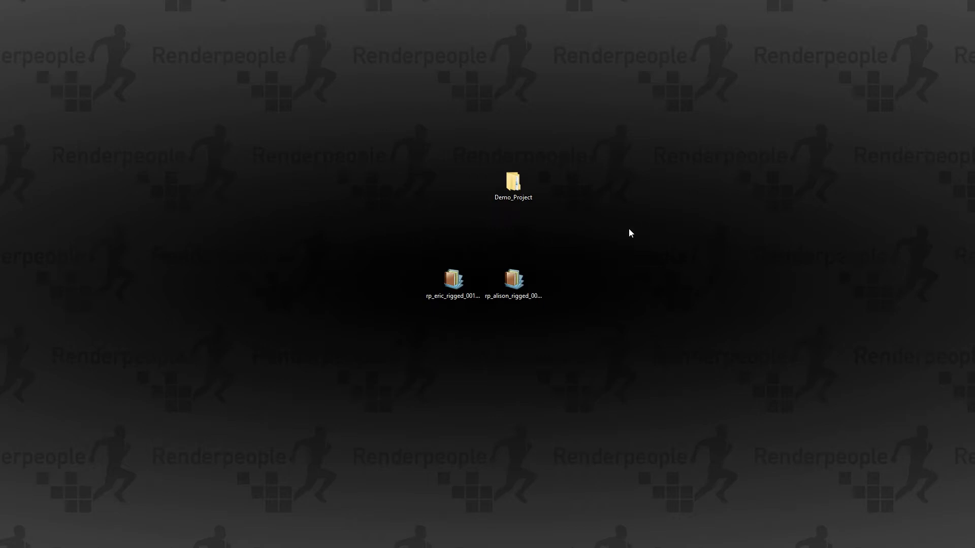
{"action": "mouse_move", "coordinate": [675, 140]}
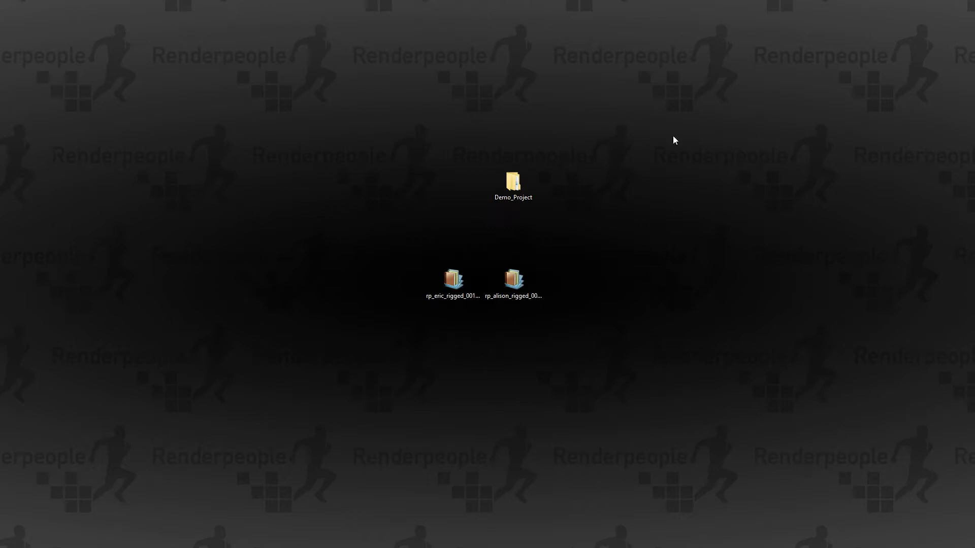
{"action": "mouse_move", "coordinate": [440, 253]}
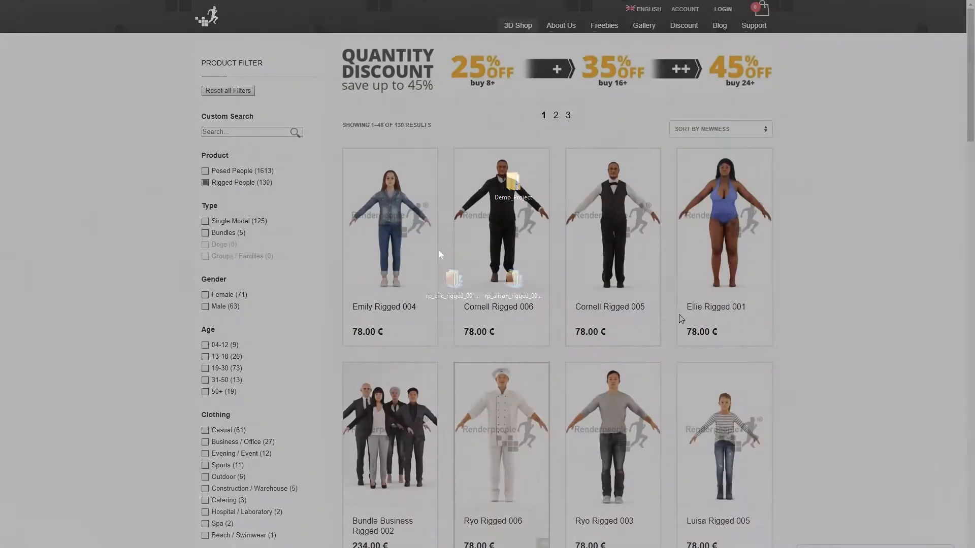
Step: Scroll the rigged people shop page down to the Freebies section with Eric and Alison
{"action": "scroll", "scroll_direction": "down", "scroll_amount": 3}
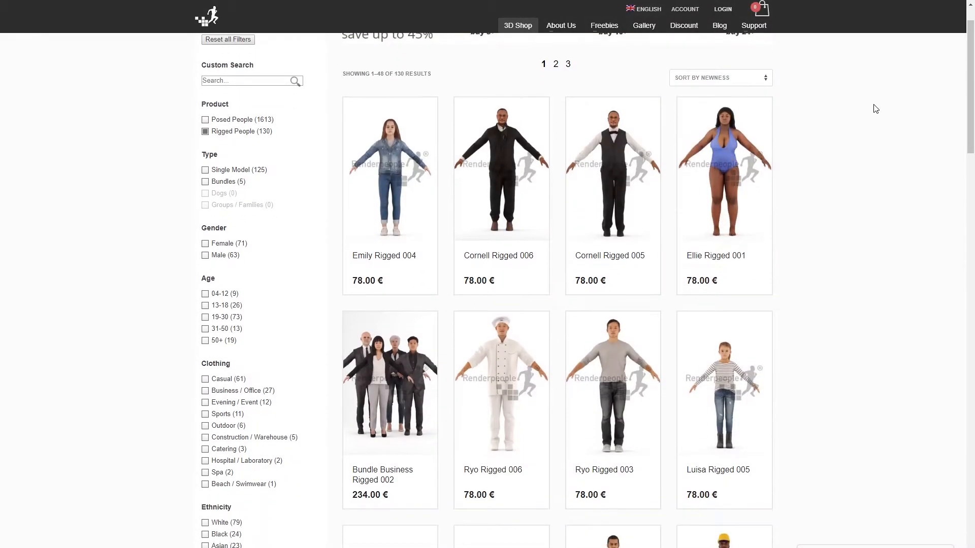
{"action": "scroll", "scroll_direction": "down", "scroll_amount": 3}
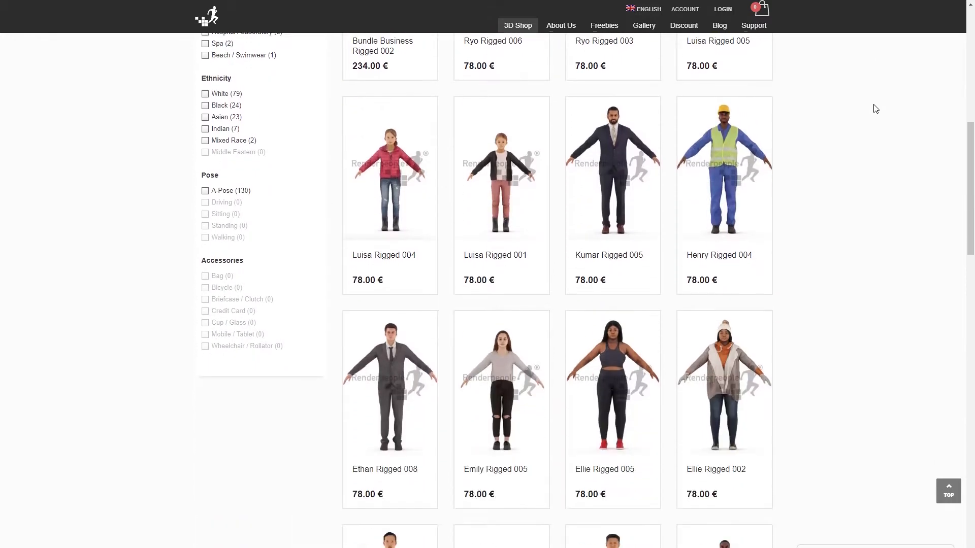
{"action": "scroll", "scroll_direction": "down", "scroll_amount": 3}
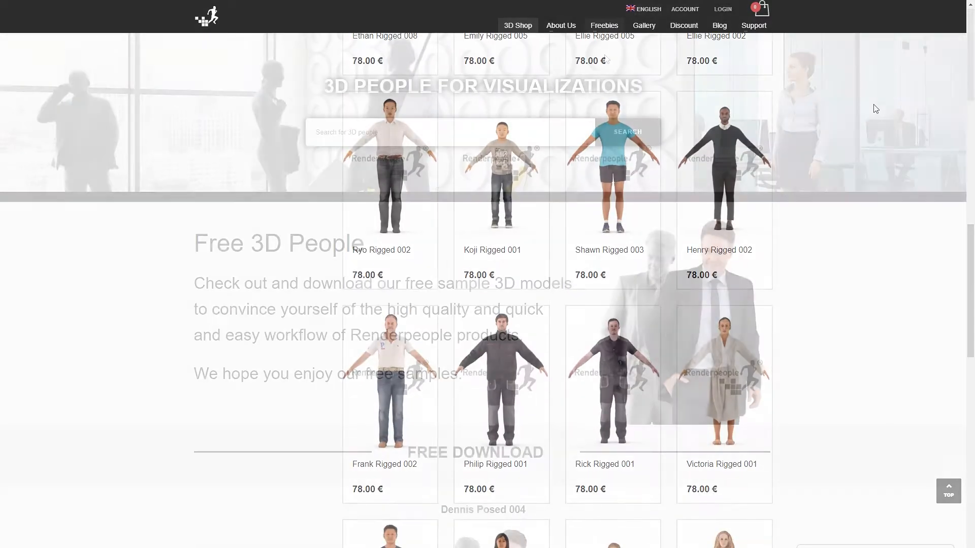
{"action": "scroll", "scroll_direction": "down", "scroll_amount": 3}
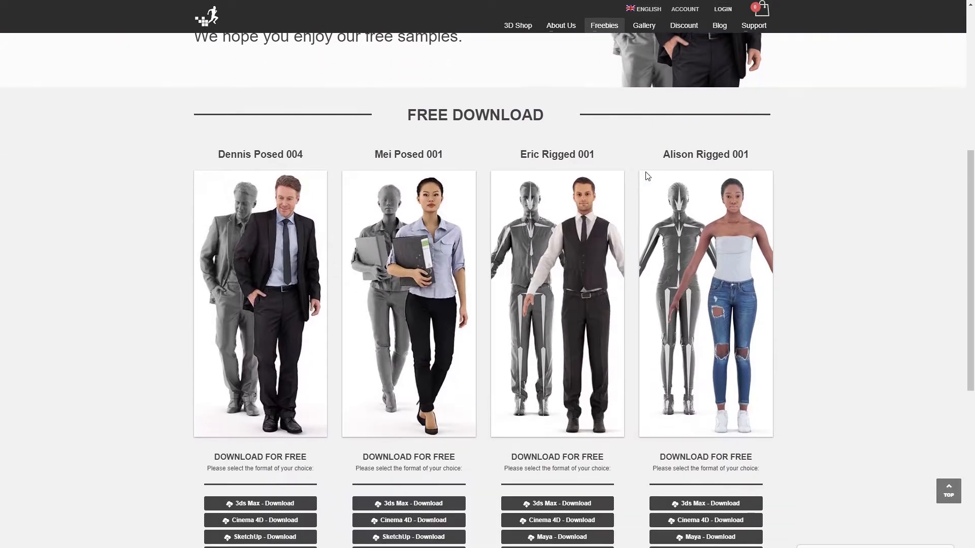
{"action": "scroll", "scroll_direction": "down", "scroll_amount": 3}
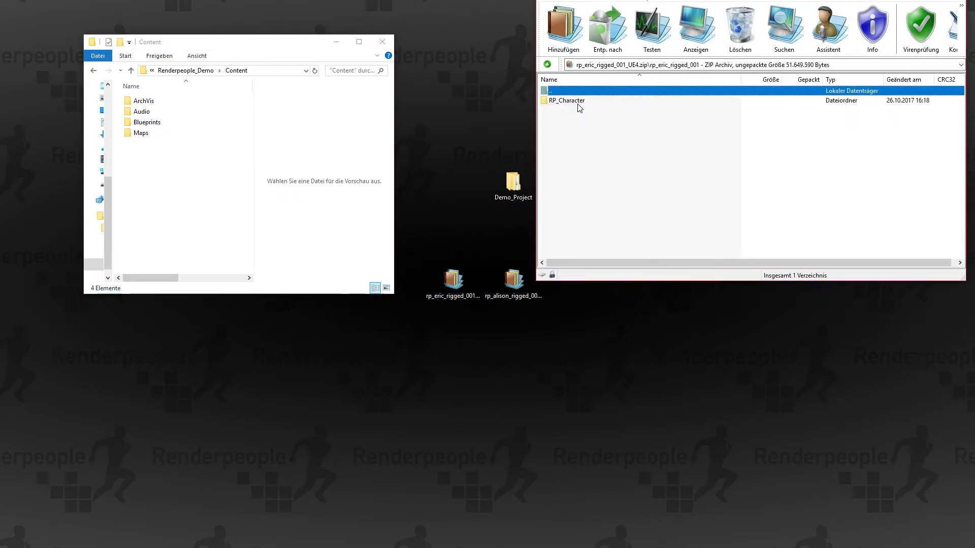
Step: Extract RP_Character from Eric's archive into Renderpeople_Demo's Content folder and confirm it copied
{"action": "left_click", "coordinate": [565, 100]}
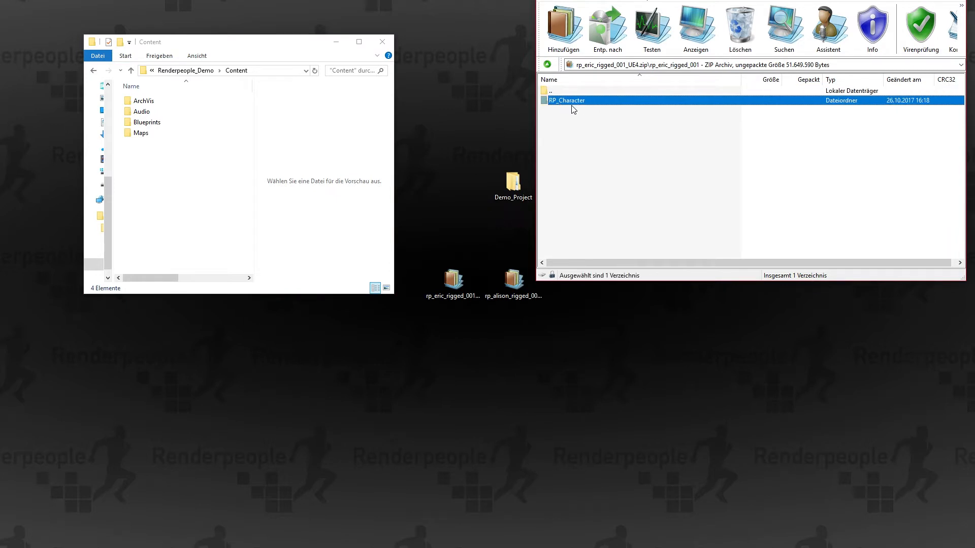
{"action": "mouse_move", "coordinate": [577, 107]}
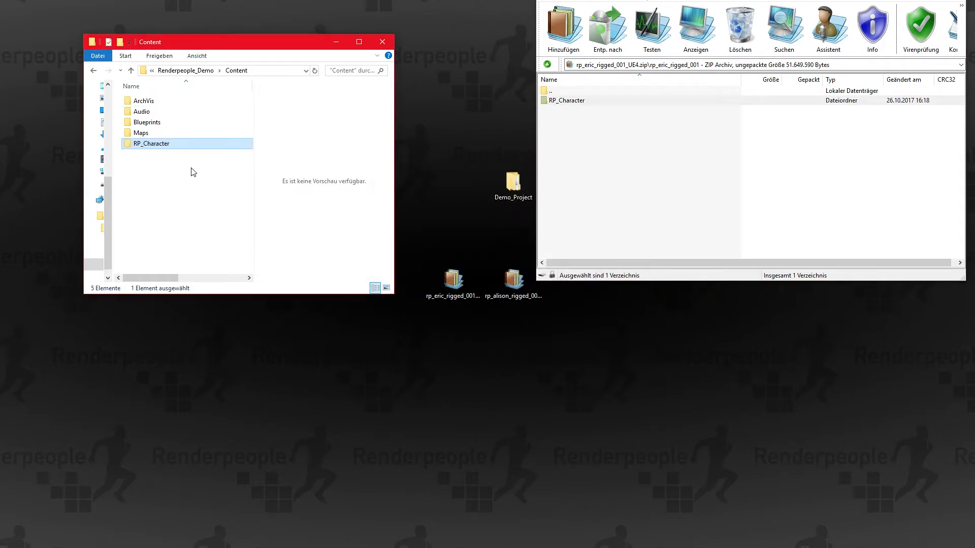
{"action": "left_click", "coordinate": [130, 70]}
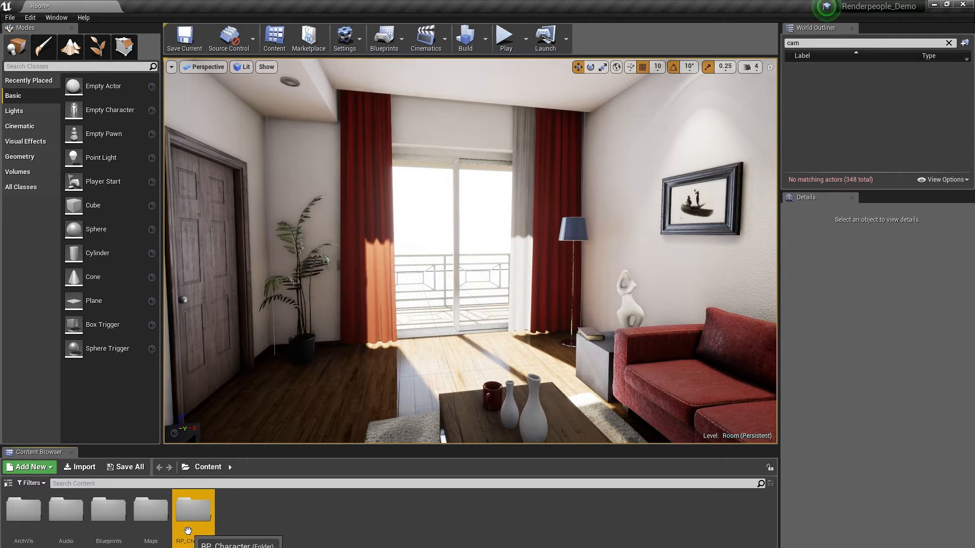
Step: Open RP_Character > rp_eric_rigged_001_ue4 in the Content Browser and select Eric's material
{"action": "double_click", "coordinate": [194, 507]}
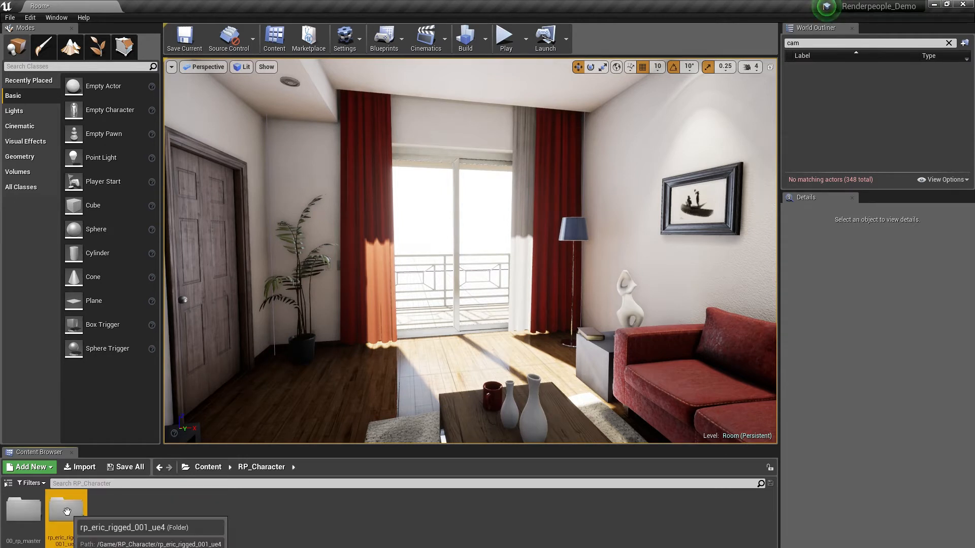
{"action": "double_click", "coordinate": [66, 509]}
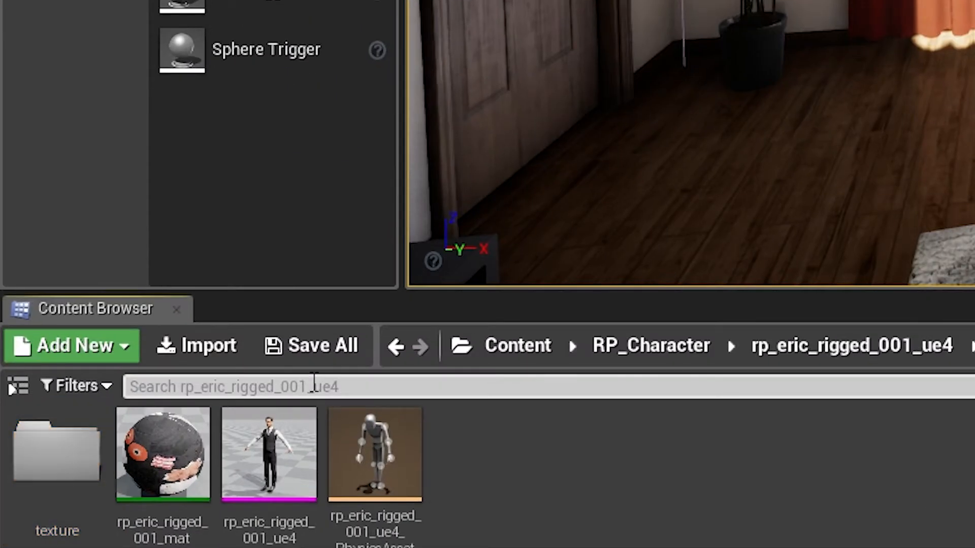
{"action": "left_click", "coordinate": [163, 454]}
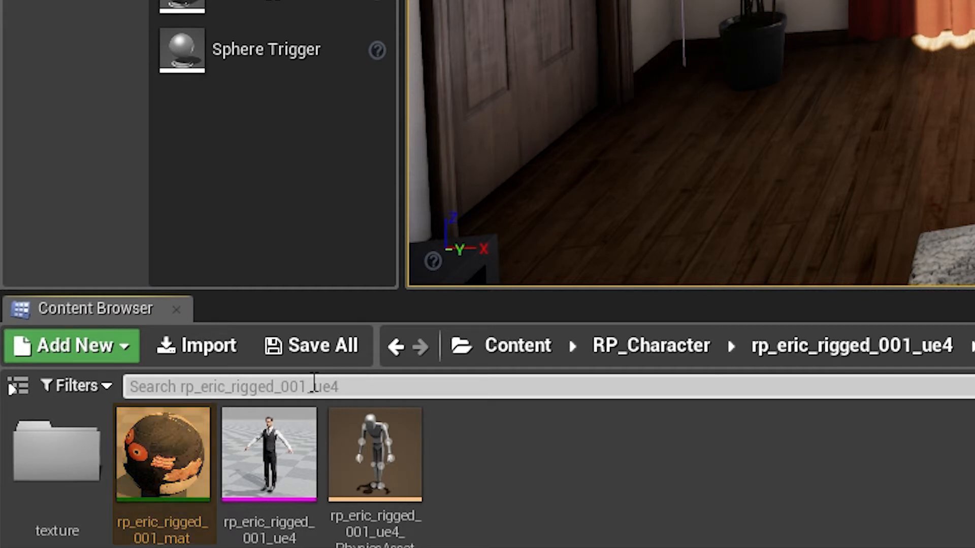
{"action": "left_click", "coordinate": [268, 454]}
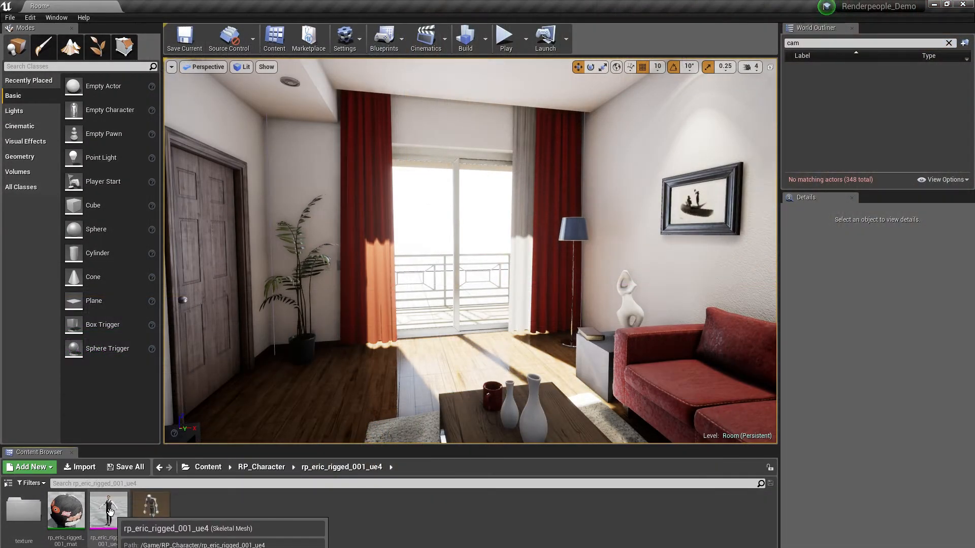
Step: Drop Eric's rp_eric_rigged_001_ue4 skeletal mesh into the living room near the balcony door
{"action": "left_click", "coordinate": [108, 507]}
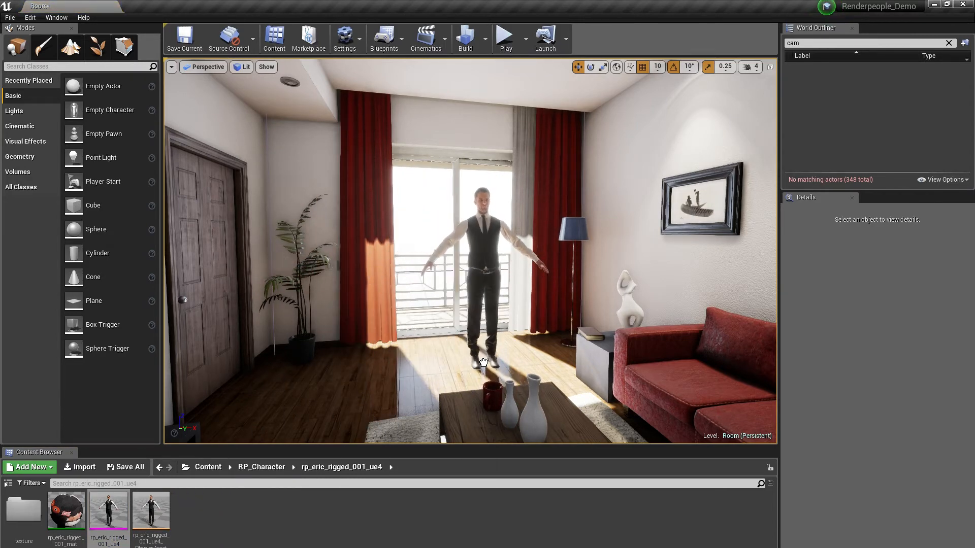
{"action": "left_click", "coordinate": [482, 261]}
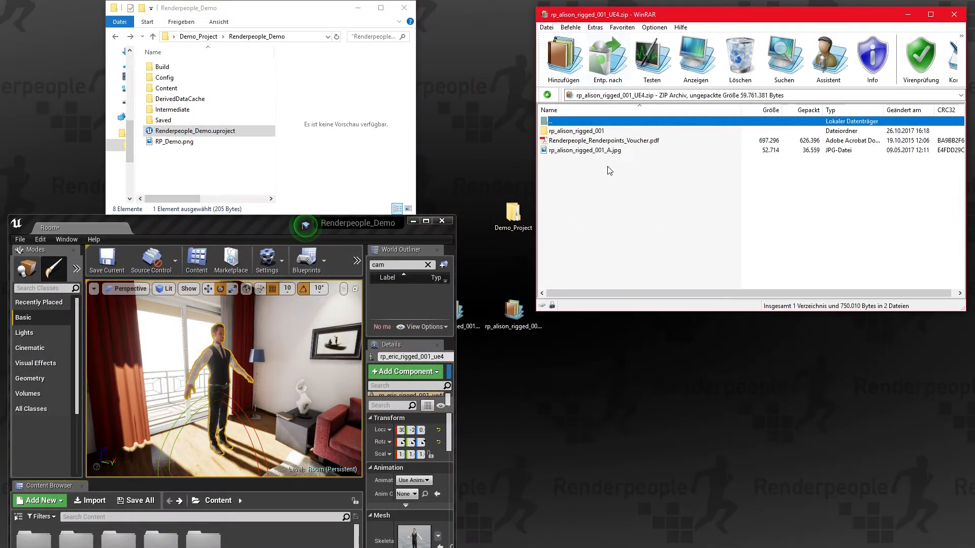
Step: Open rp_alison_rigged_001 in WinRAR and copy its RP_Character folder into the project Content
{"action": "double_click", "coordinate": [576, 131]}
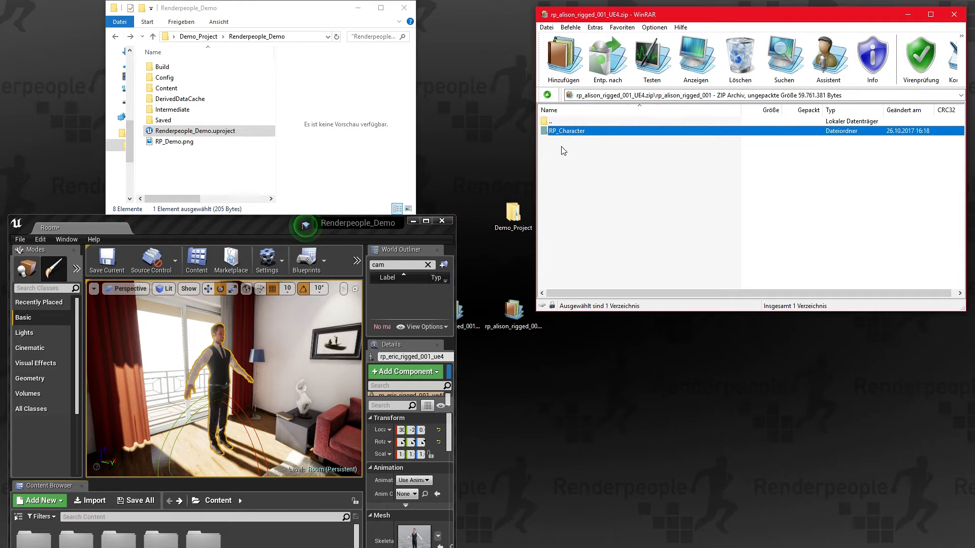
{"action": "mouse_move", "coordinate": [208, 15]}
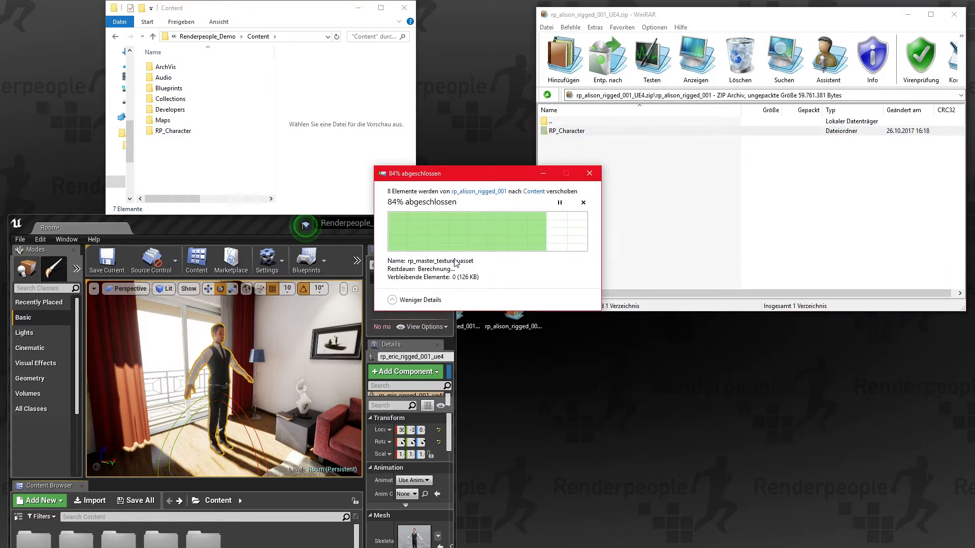
{"action": "left_click", "coordinate": [173, 131]}
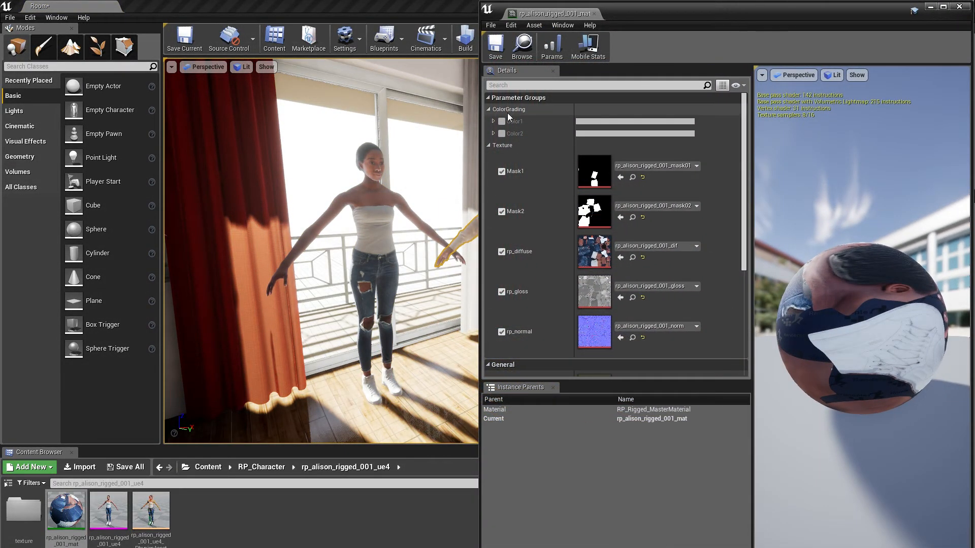
Step: Tick Color1 and Color2 on Alison's material instance, then scroll to General settings
{"action": "left_click", "coordinate": [501, 122]}
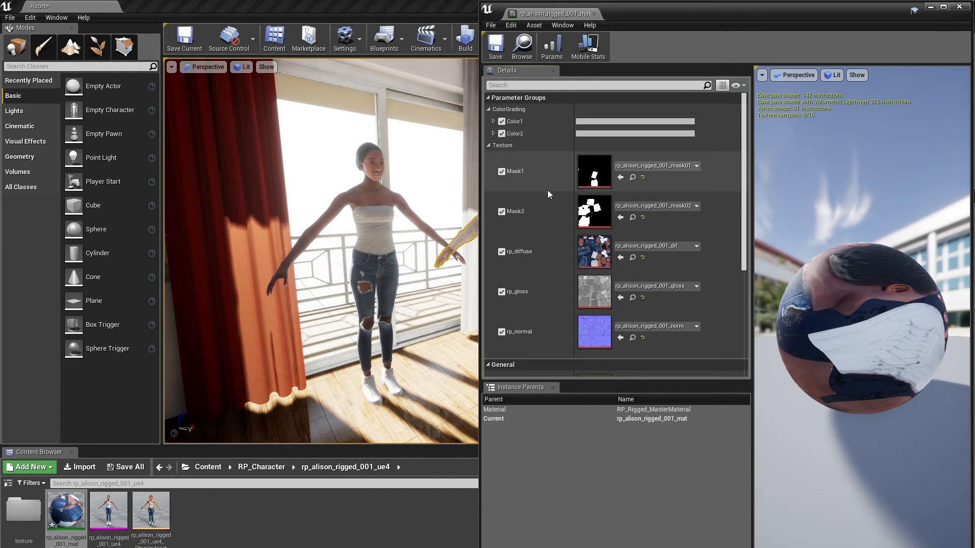
{"action": "scroll", "scroll_direction": "down", "scroll_amount": 3}
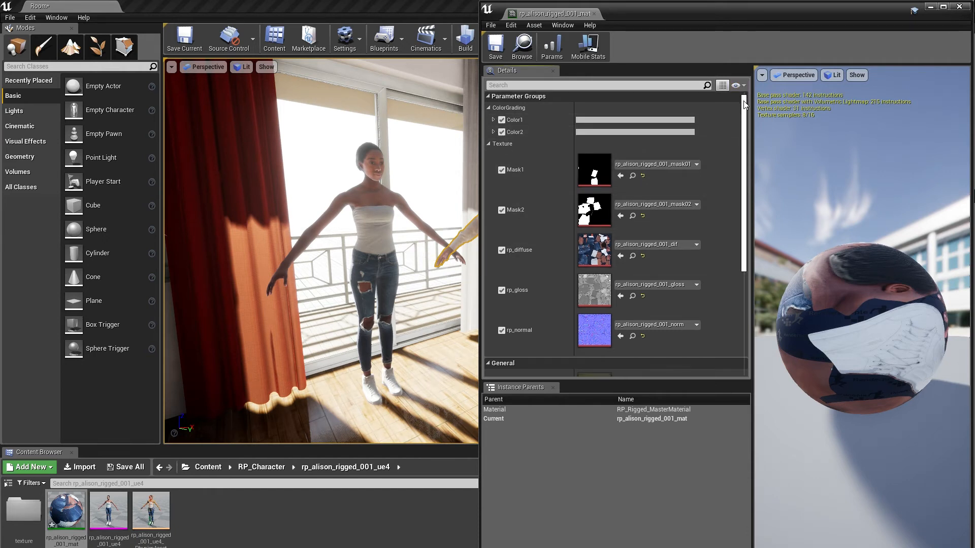
{"action": "scroll", "scroll_direction": "down", "scroll_amount": 3}
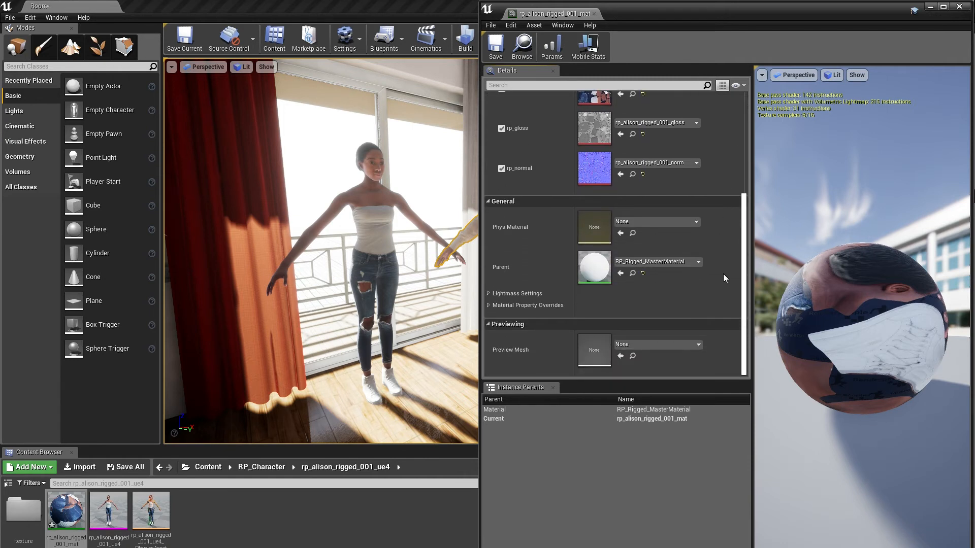